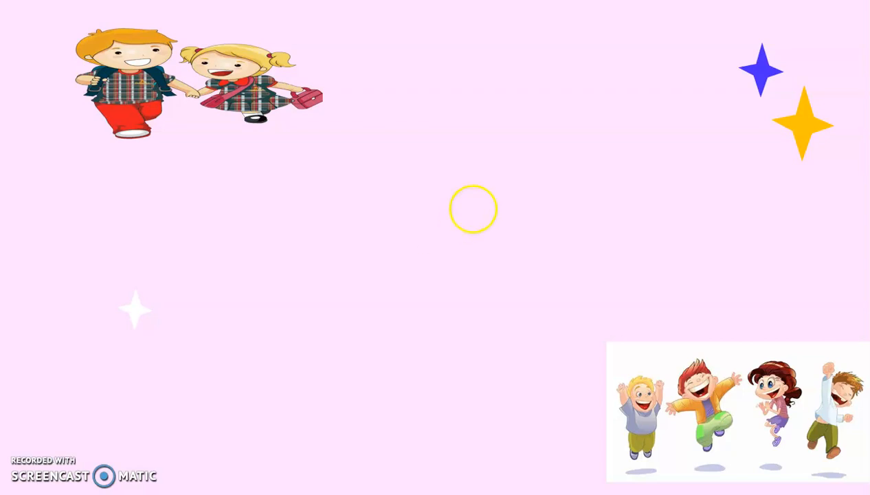
{"action": "mouse_move", "coordinate": [261, 227]}
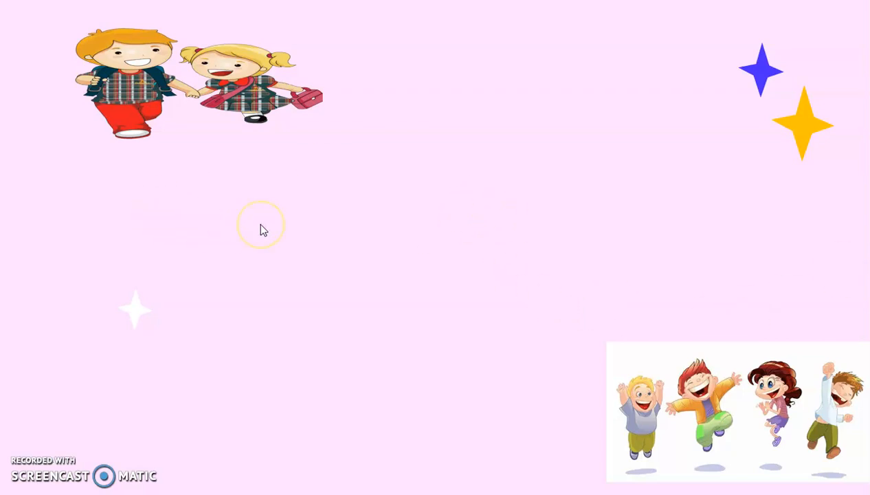